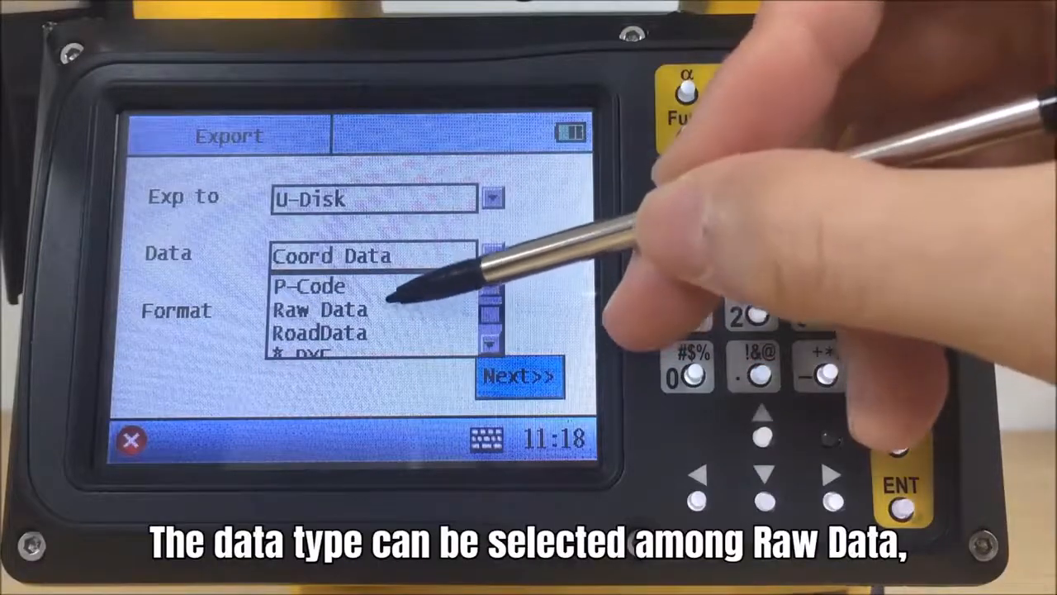
Export Raw Data to the U-Disk in GTS-7 format.
{"action": "left_click", "coordinate": [320, 309]}
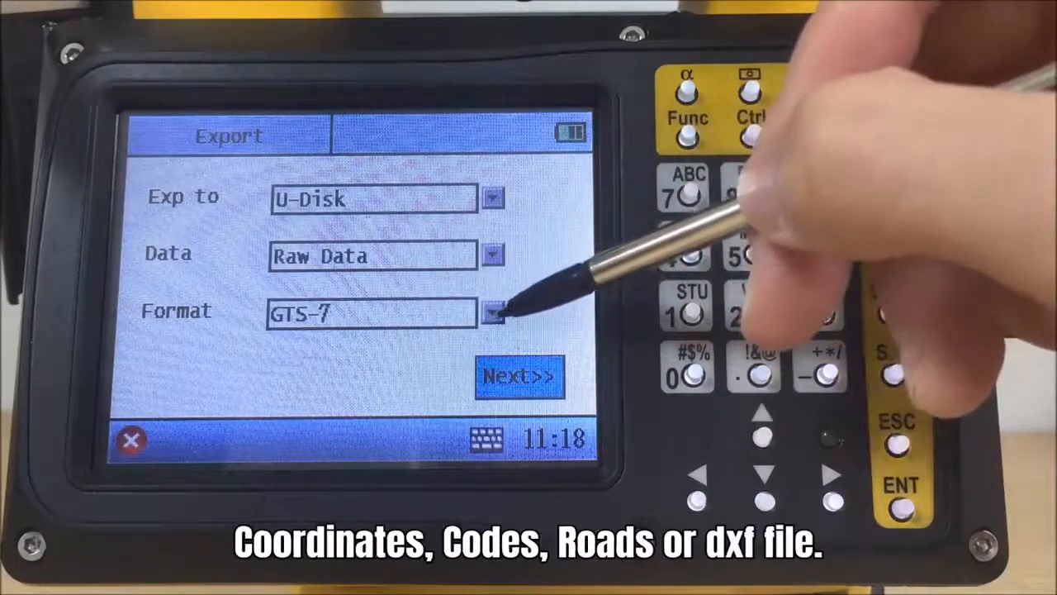
{"action": "left_click", "coordinate": [493, 313]}
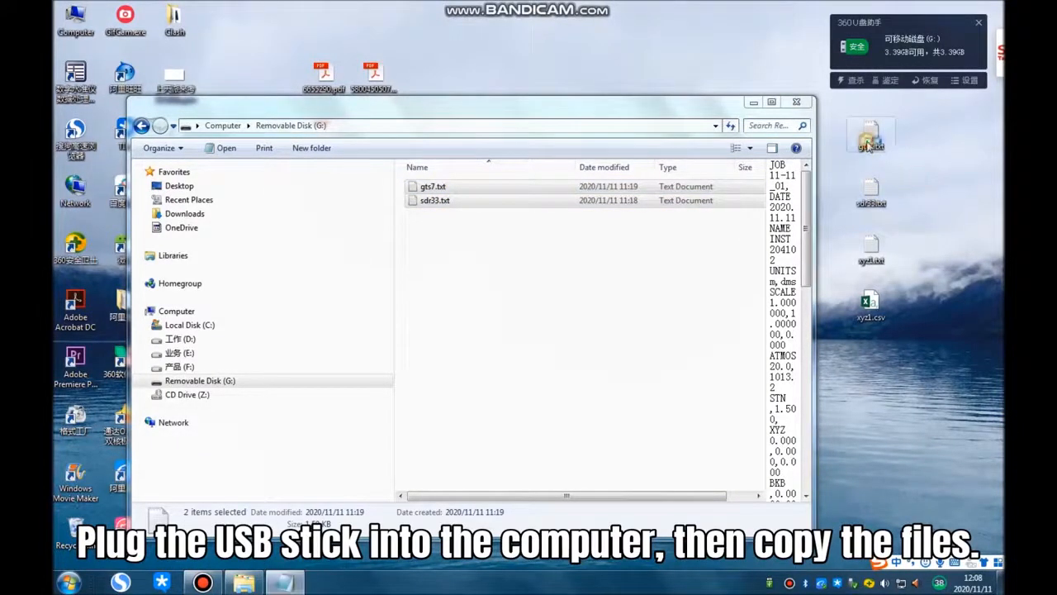
Open gts7.txt from Removable Disk (G:) to view the exported data.
{"action": "double_click", "coordinate": [435, 200]}
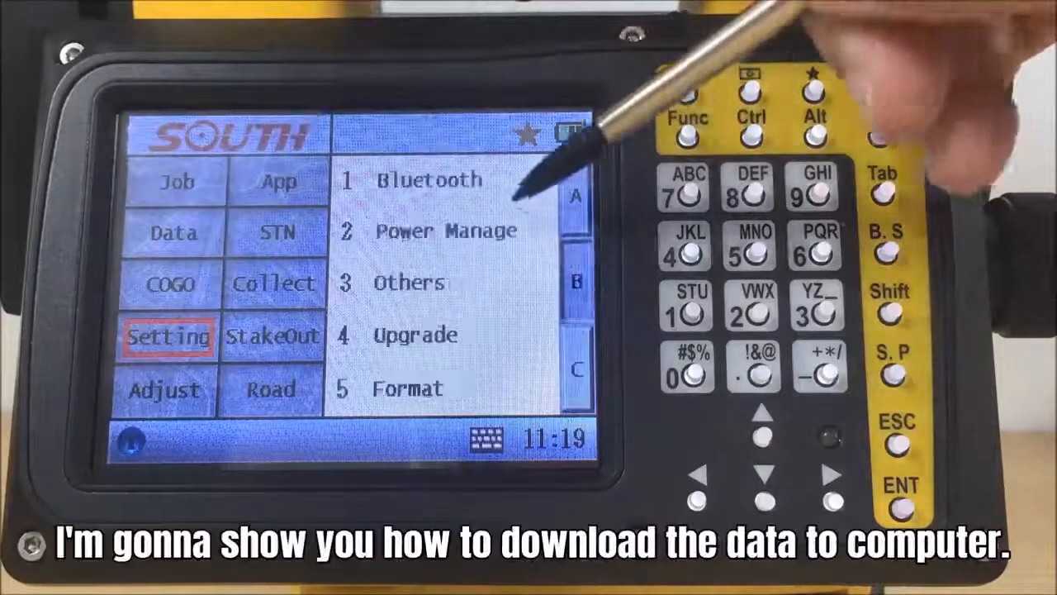
Switch Bluetooth to ON in the station's Bluetooth settings.
{"action": "left_click", "coordinate": [428, 179]}
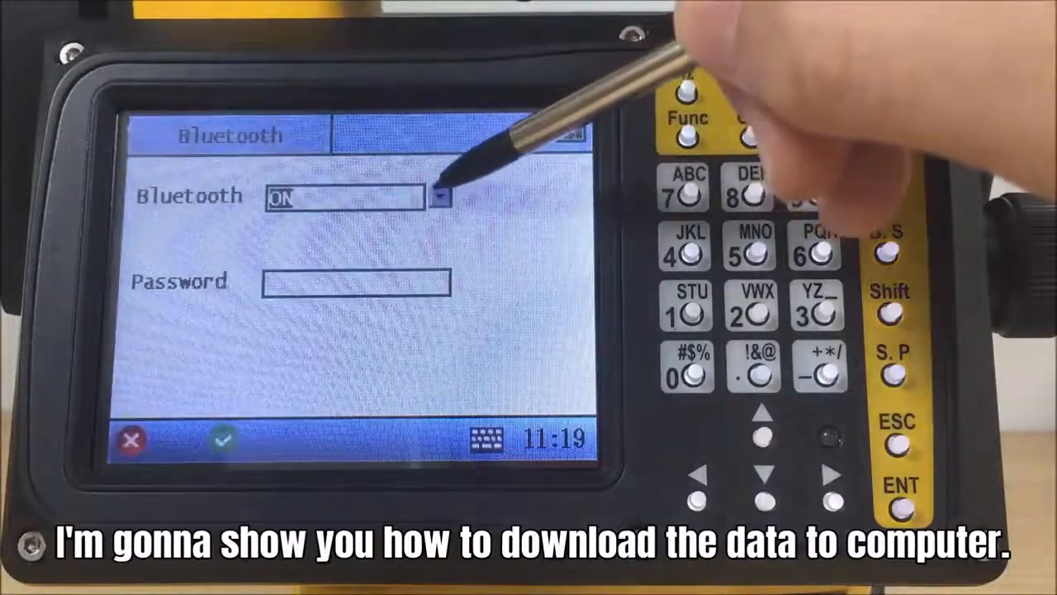
{"action": "left_click", "coordinate": [440, 197]}
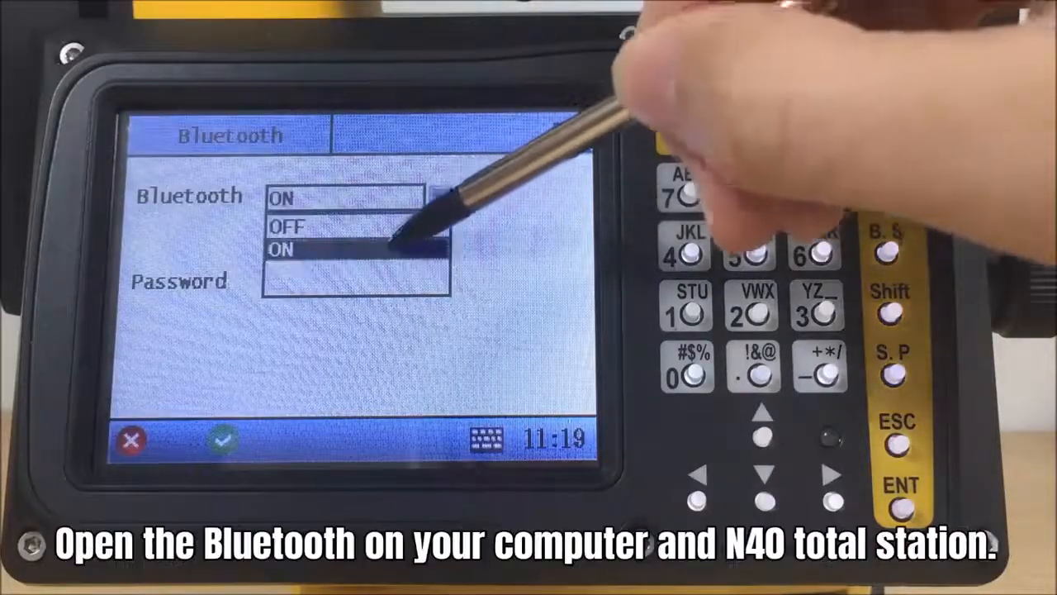
{"action": "left_click", "coordinate": [285, 250]}
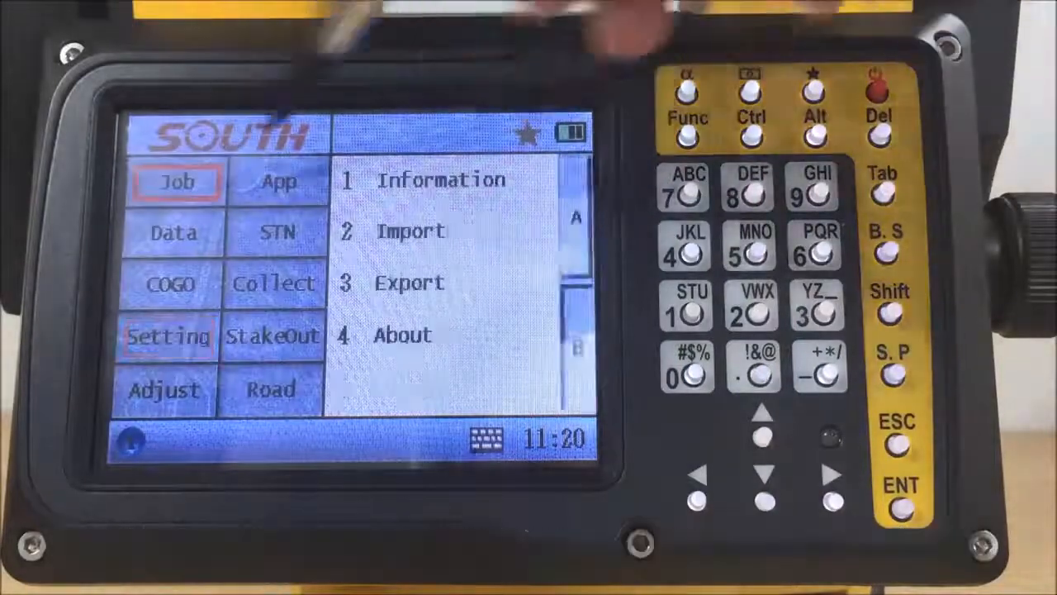
Export RoadData over BT, seek devices and select the computer as receiver.
{"action": "left_click", "coordinate": [410, 282]}
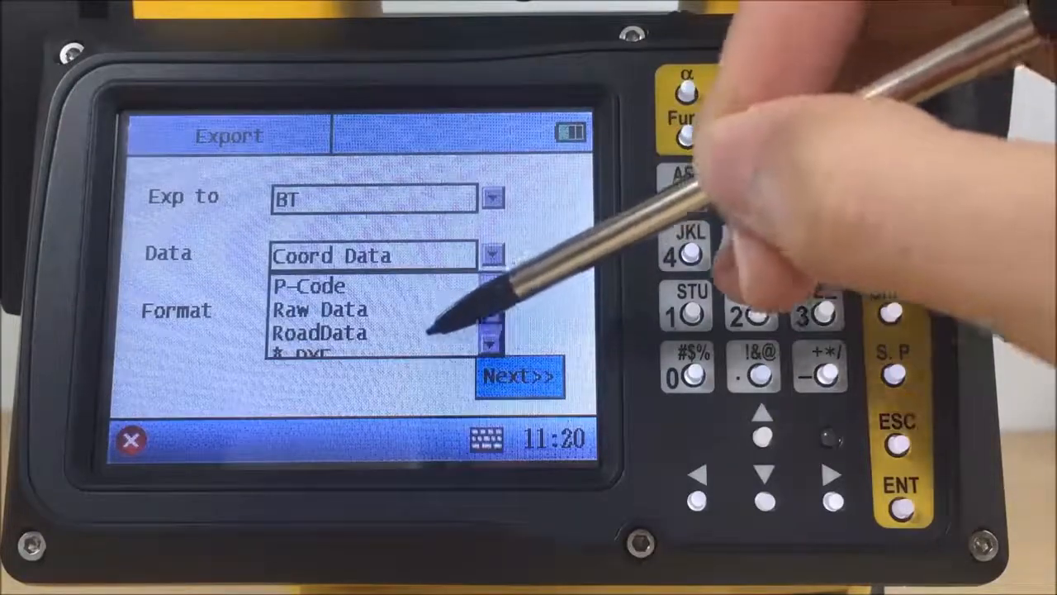
{"action": "left_click", "coordinate": [520, 376]}
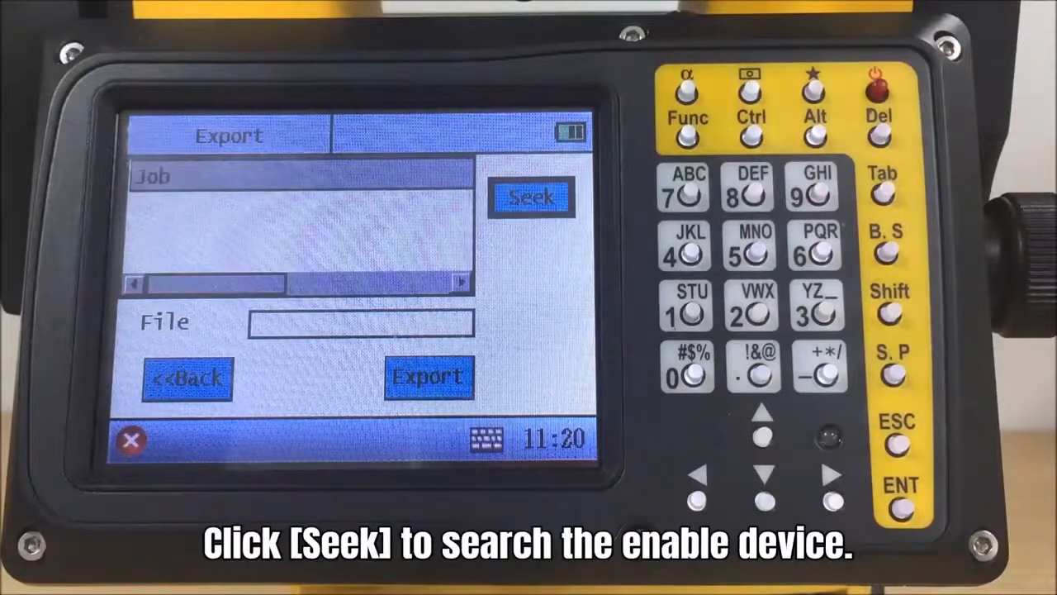
{"action": "left_click", "coordinate": [532, 197]}
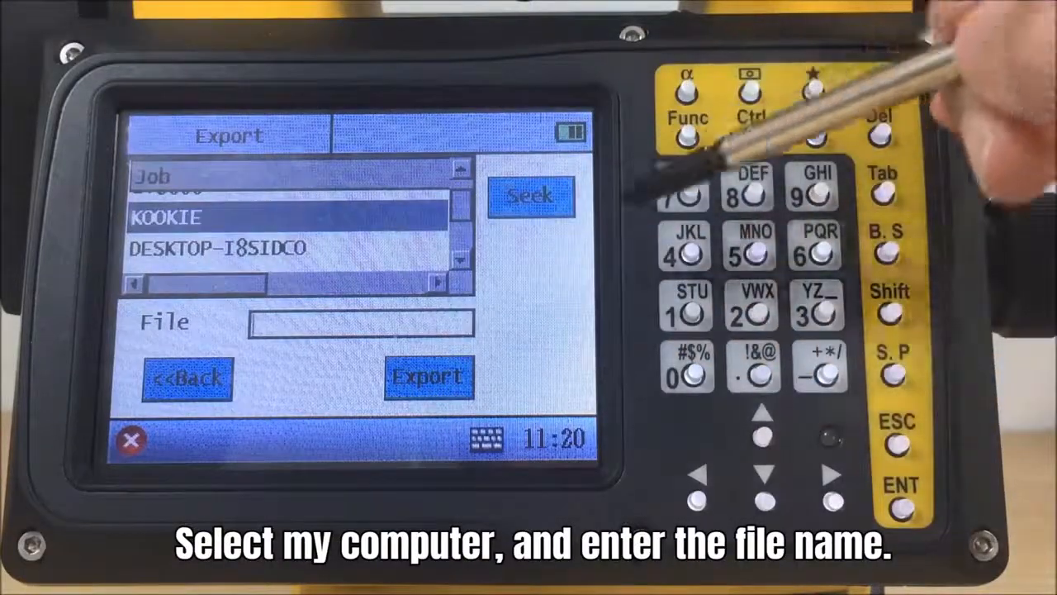
{"action": "left_click", "coordinate": [482, 439]}
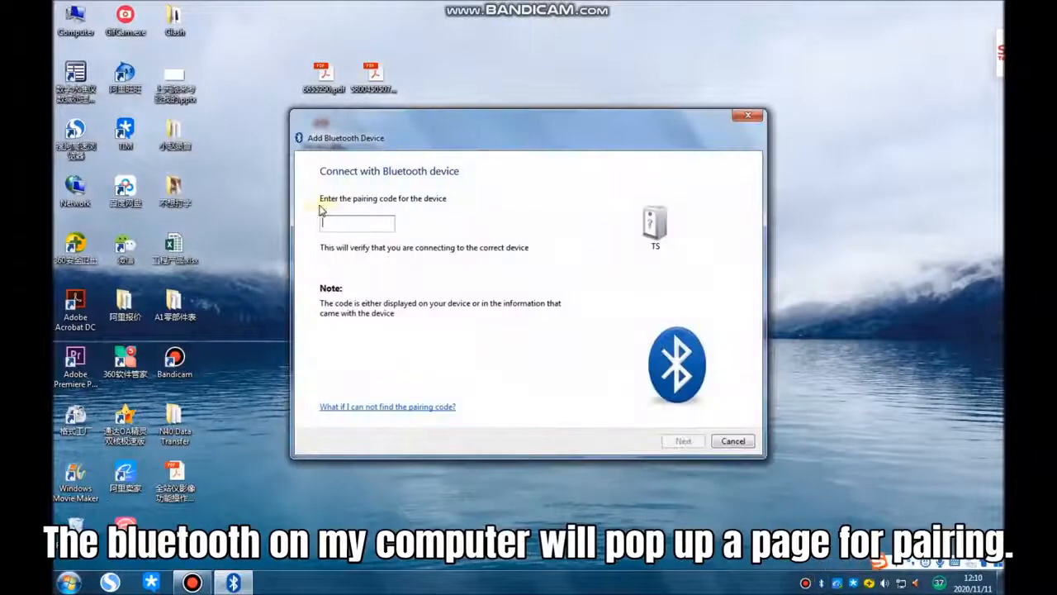
Pair the total station using code 1234.
{"action": "left_click", "coordinate": [357, 224]}
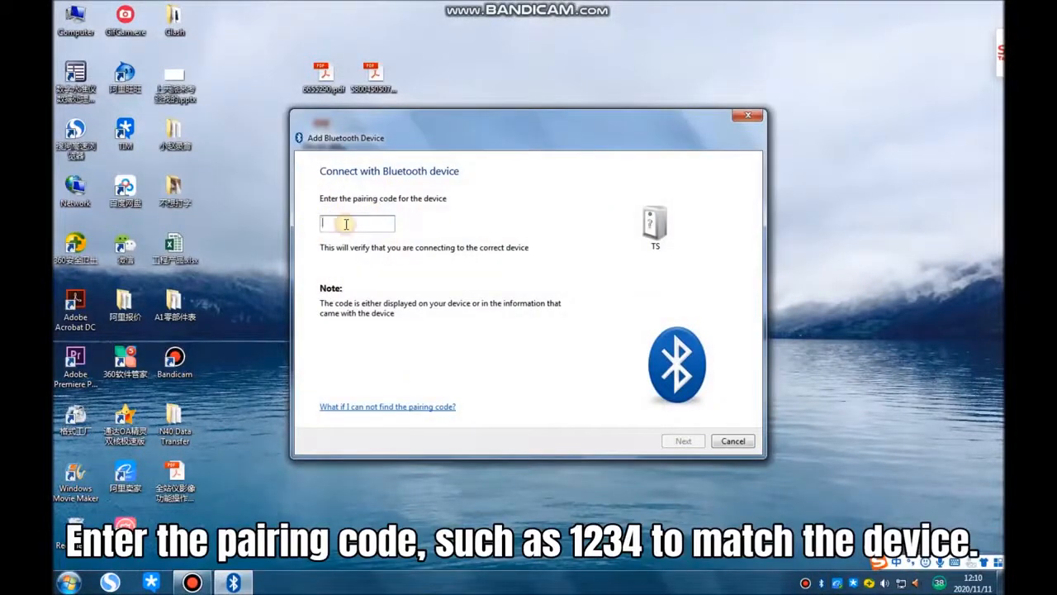
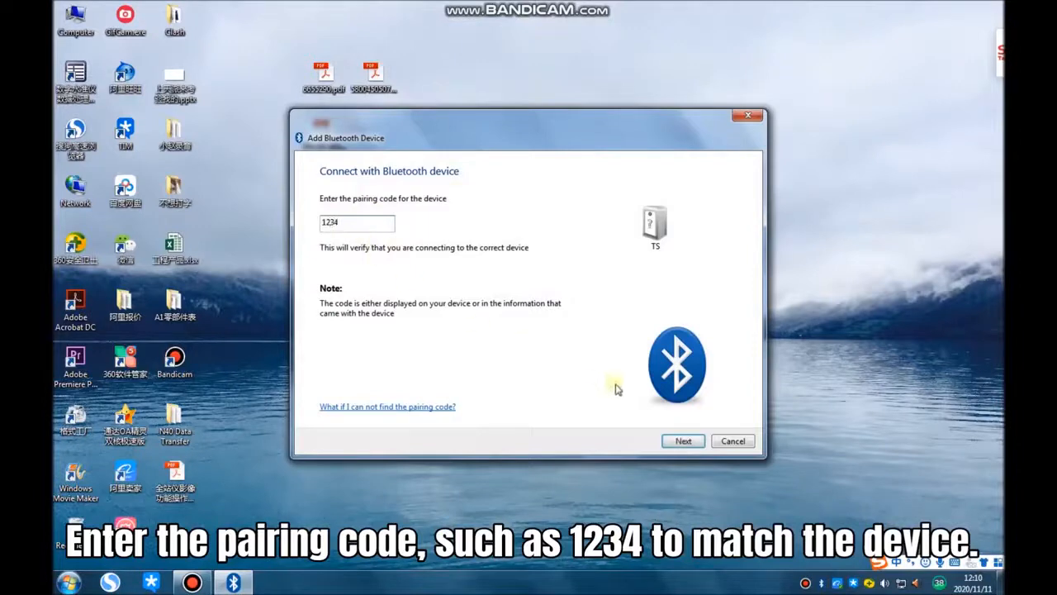
{"action": "left_click", "coordinate": [683, 440]}
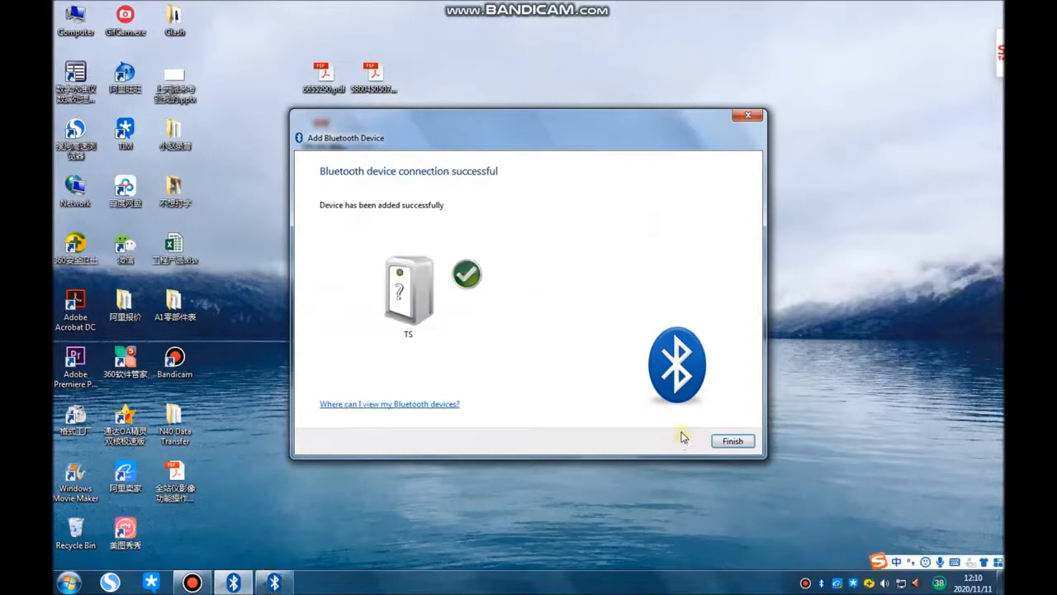
{"action": "left_click", "coordinate": [732, 440]}
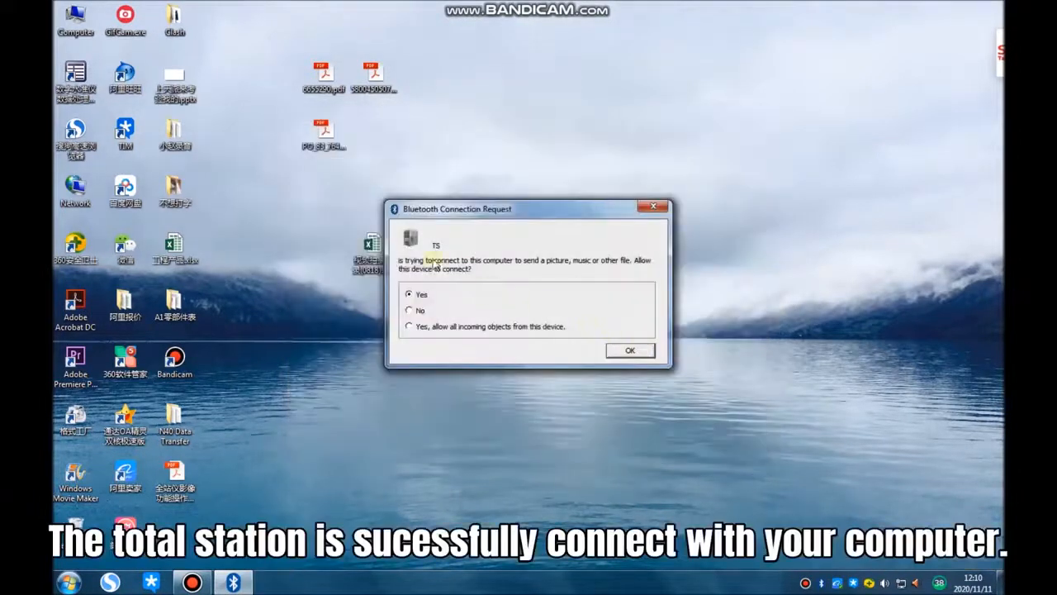
Allow all incoming objects from the total station.
{"action": "left_click", "coordinate": [409, 325]}
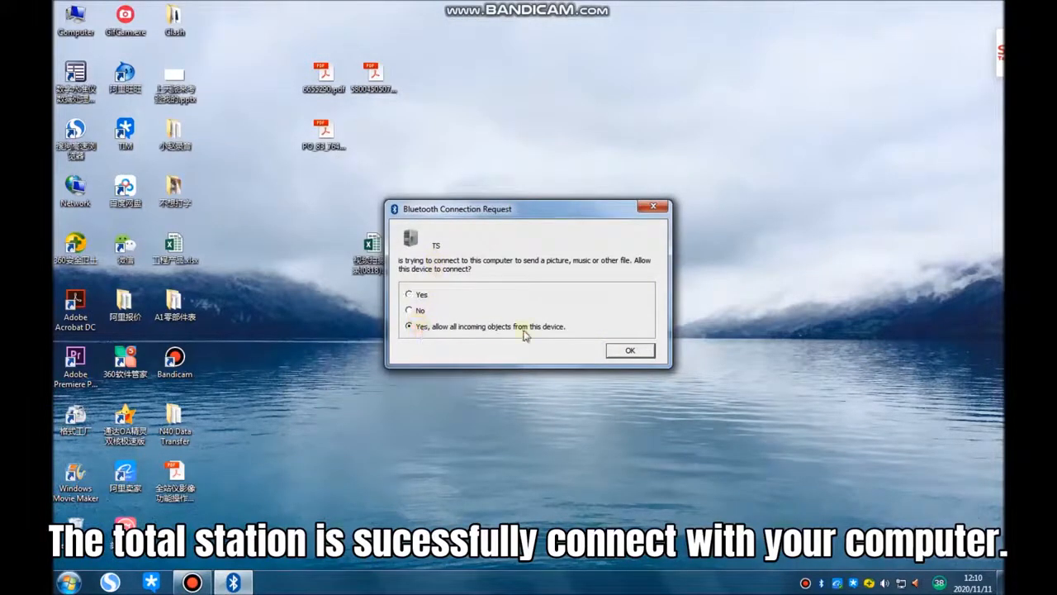
{"action": "left_click", "coordinate": [629, 350]}
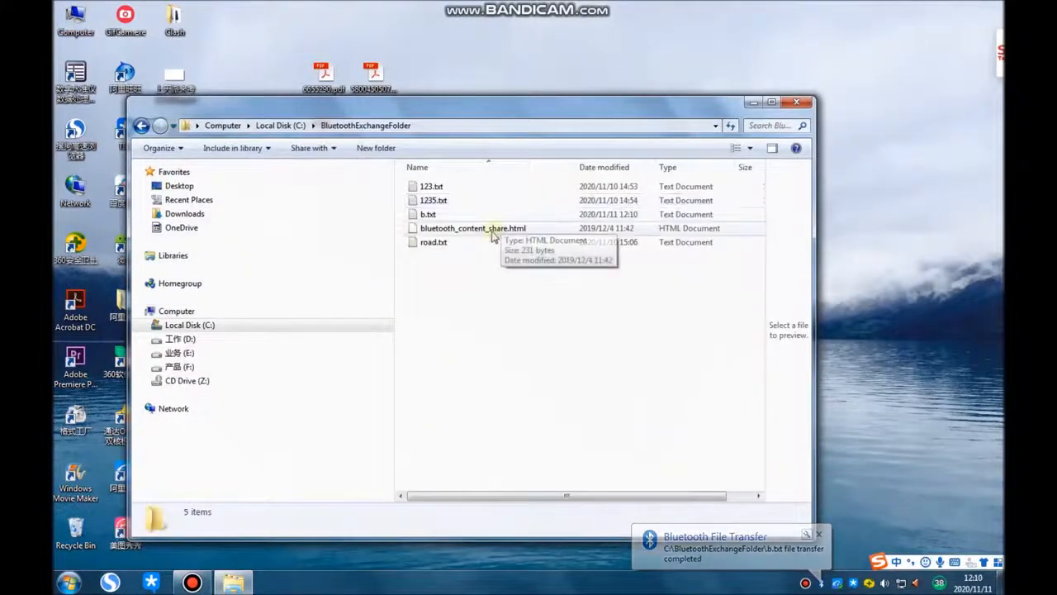
Open b.txt from C:\BluetoothExchangeFolder in Notepad.
{"action": "double_click", "coordinate": [428, 214]}
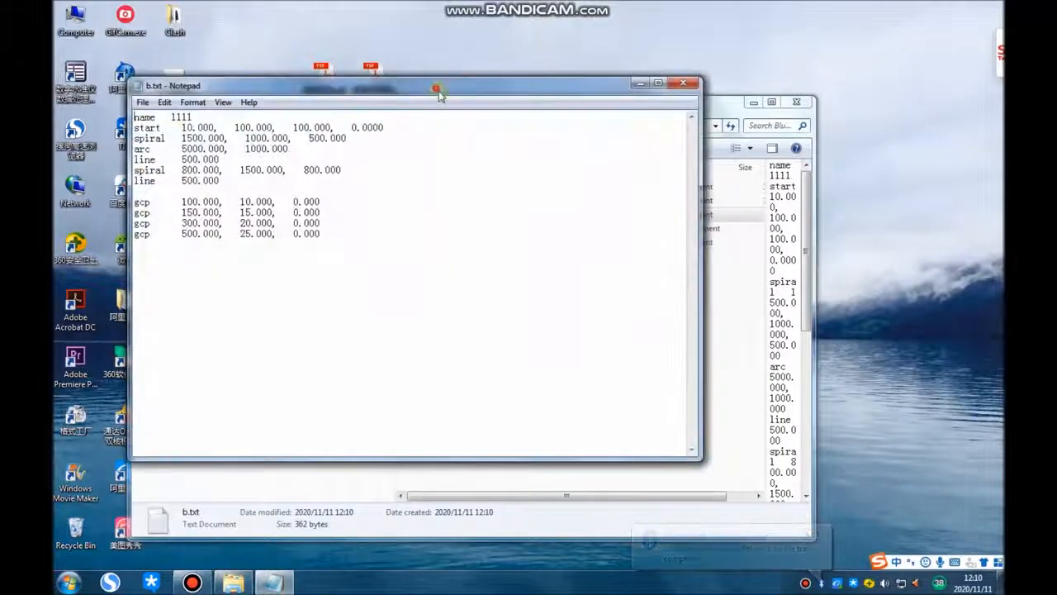